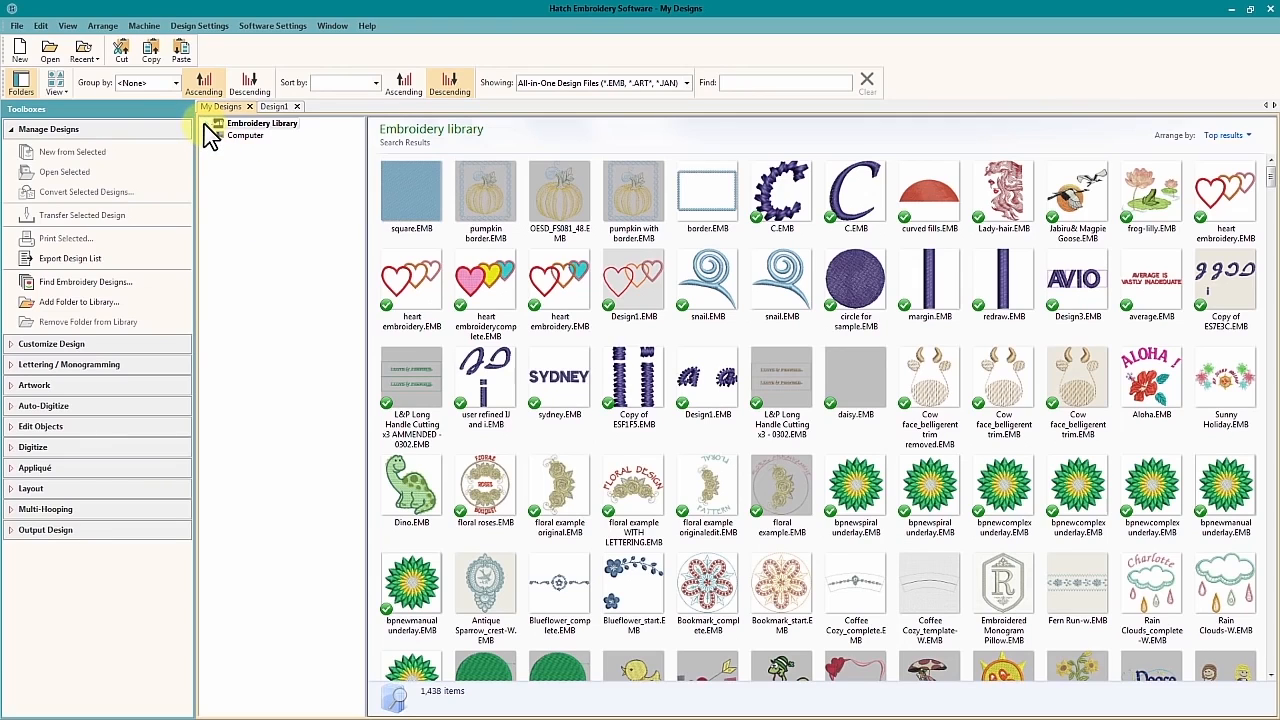
# Expand the Embroidery Library folder tree to show its subfolders
pyautogui.click(207, 123)
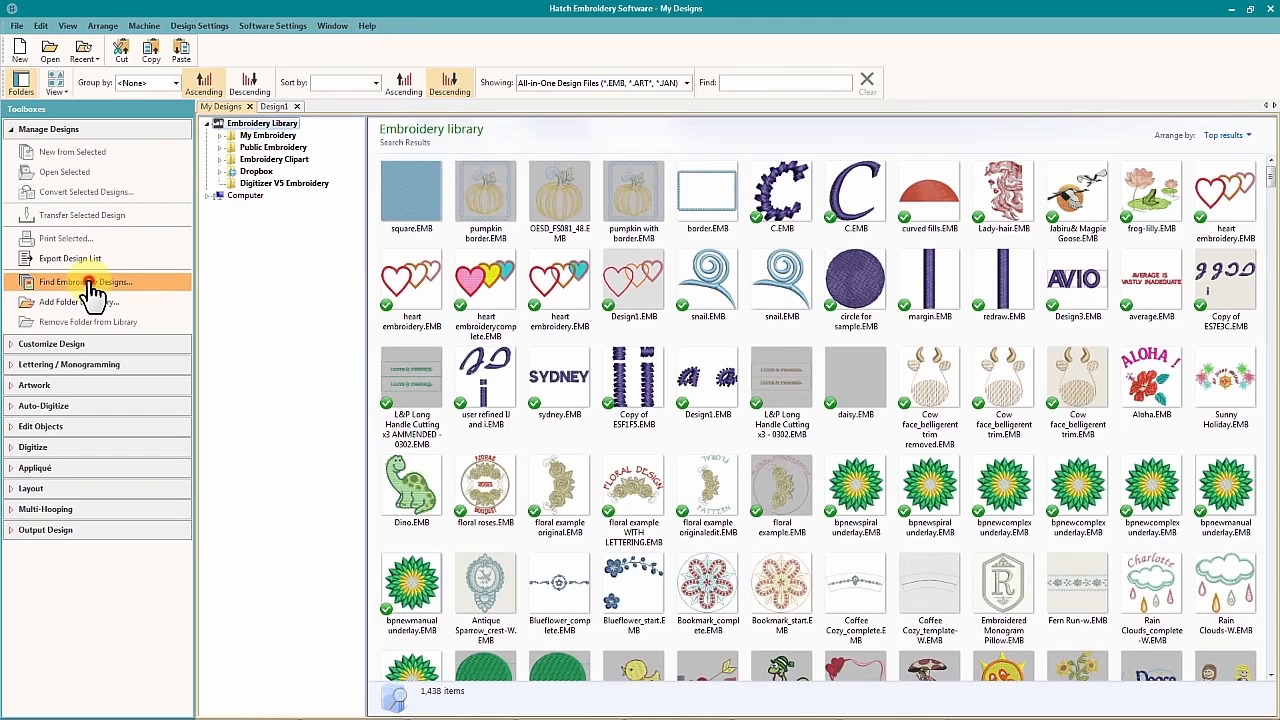
# Launch Find Embroidery Designs from the Manage Designs toolbox
pyautogui.click(92, 281)
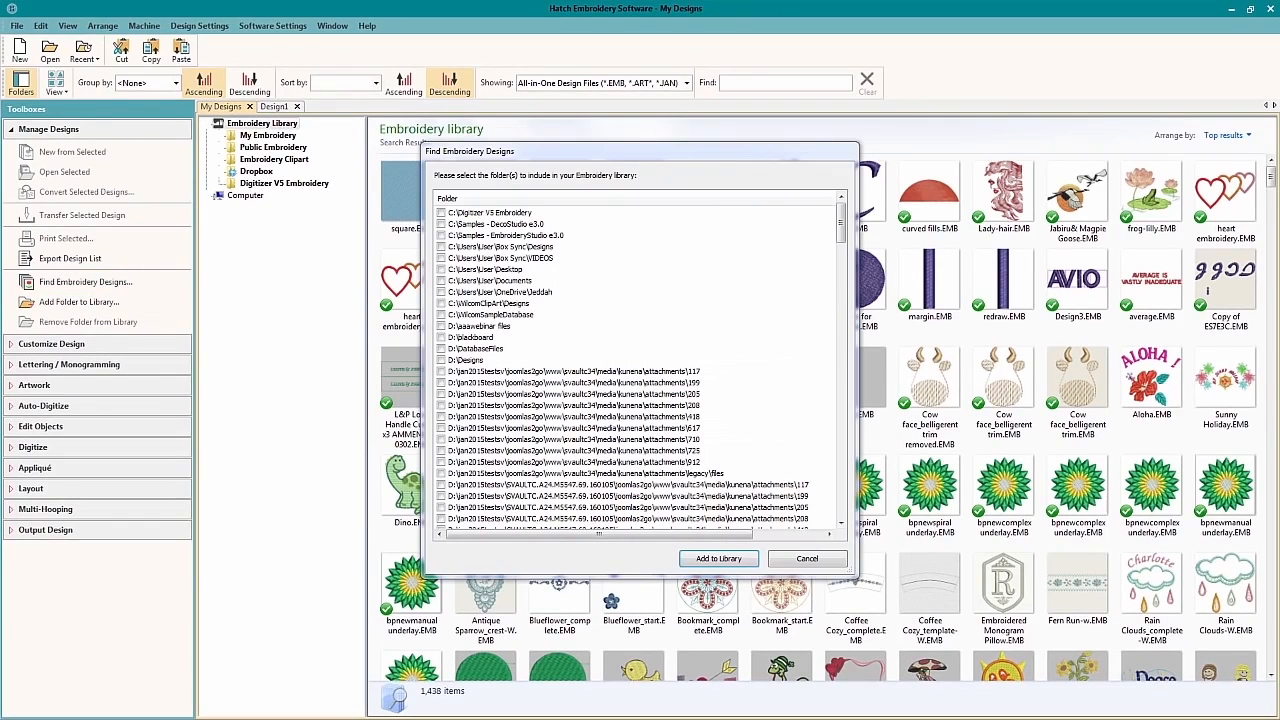
pyautogui.moveTo(1225, 600)
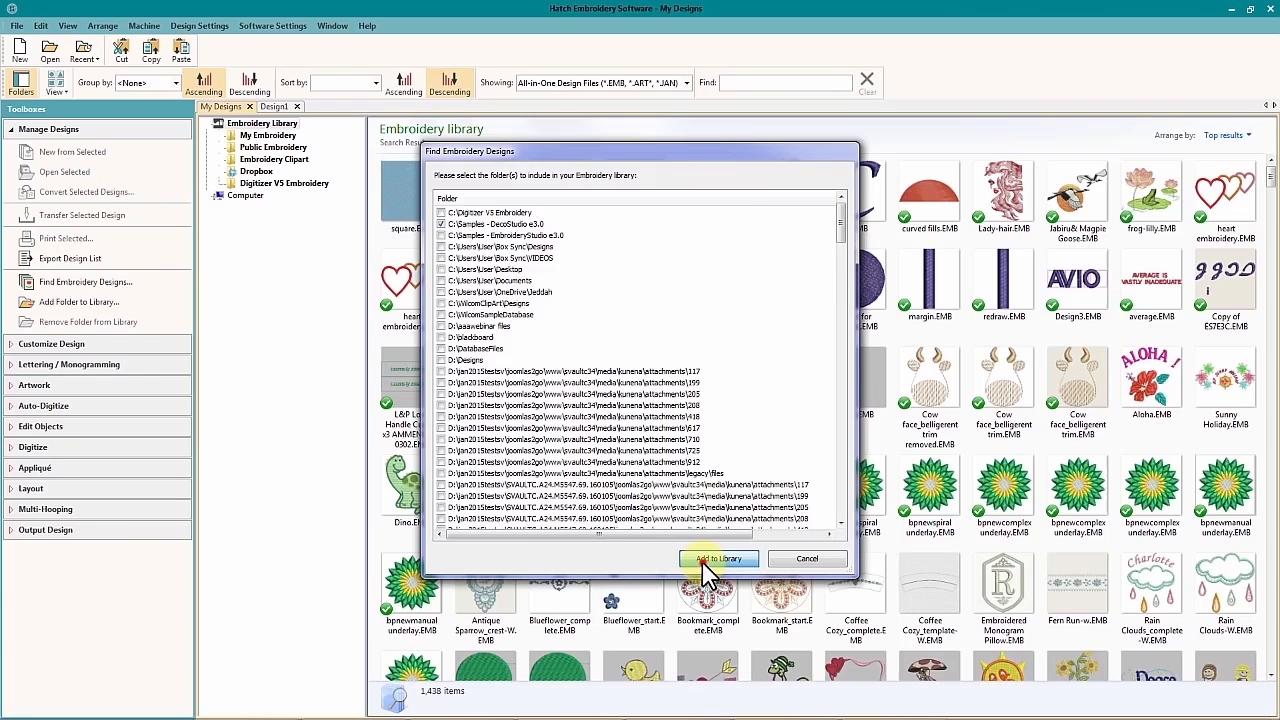
# Add the DecoStudio e3.0 samples folder to the library, then view Digitizer V5 Embroidery's 241 designs
pyautogui.click(720, 558)
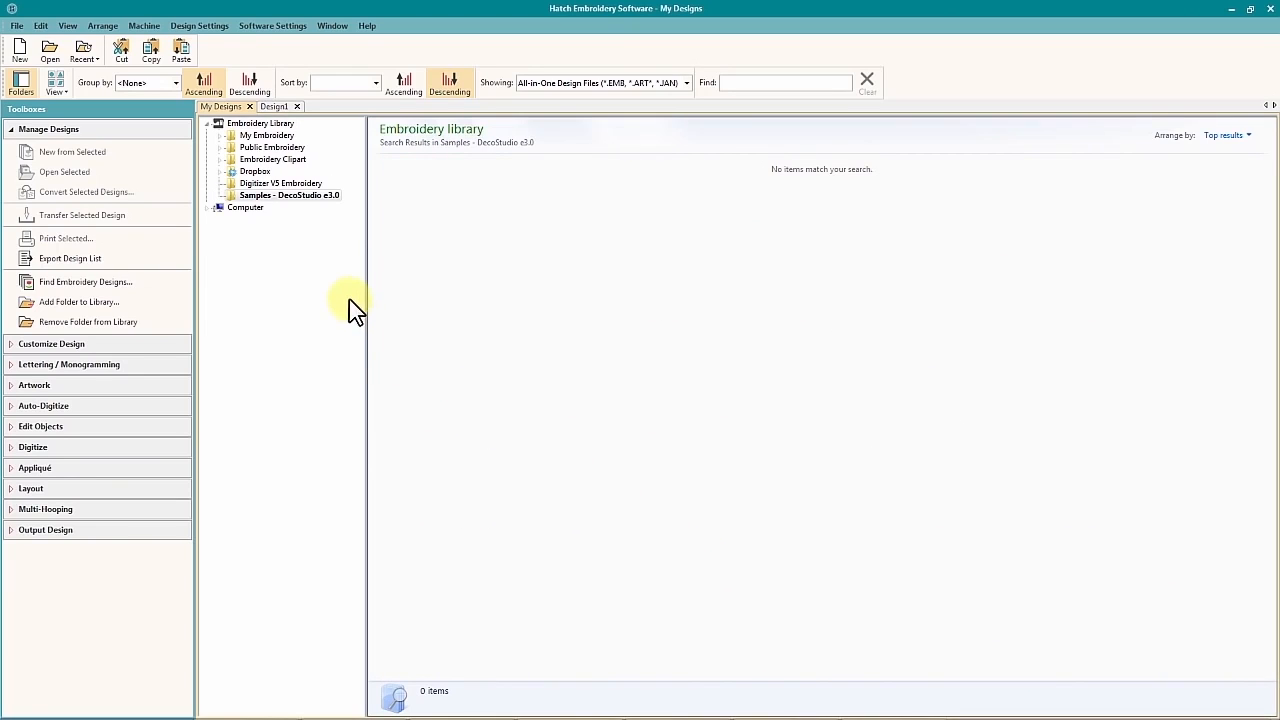
pyautogui.click(289, 195)
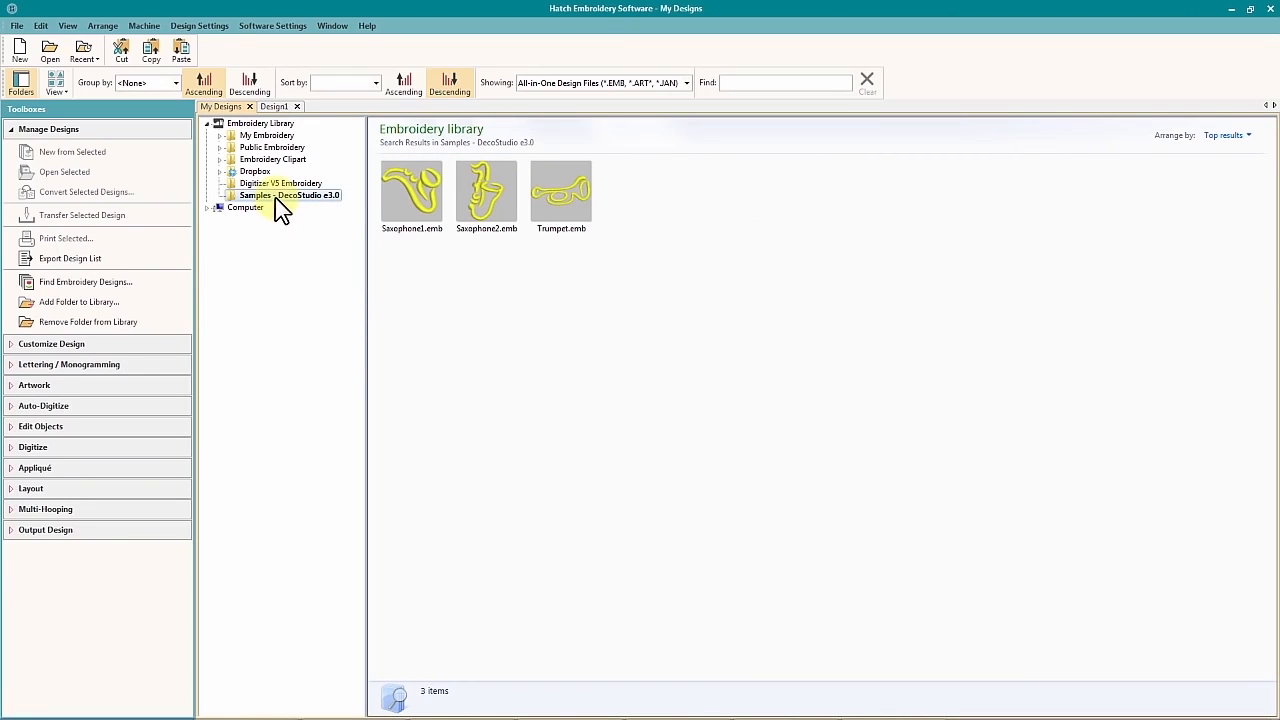
pyautogui.moveTo(310, 203)
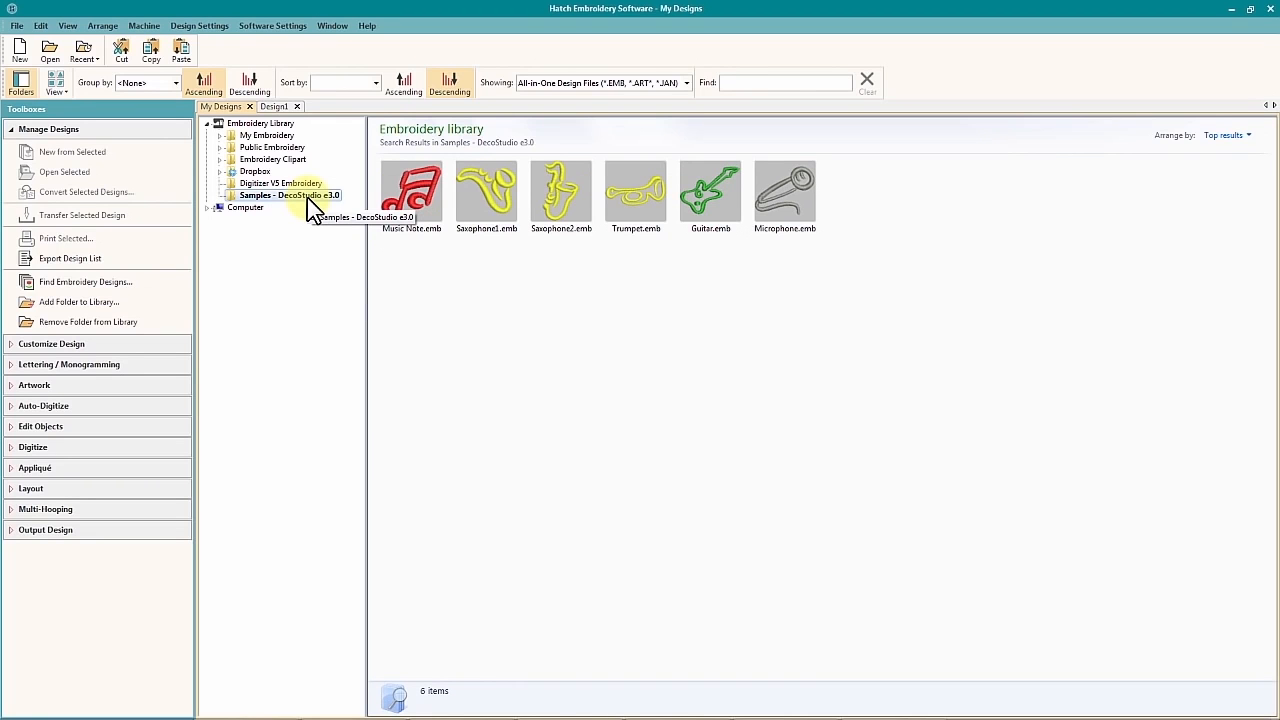
pyautogui.click(283, 195)
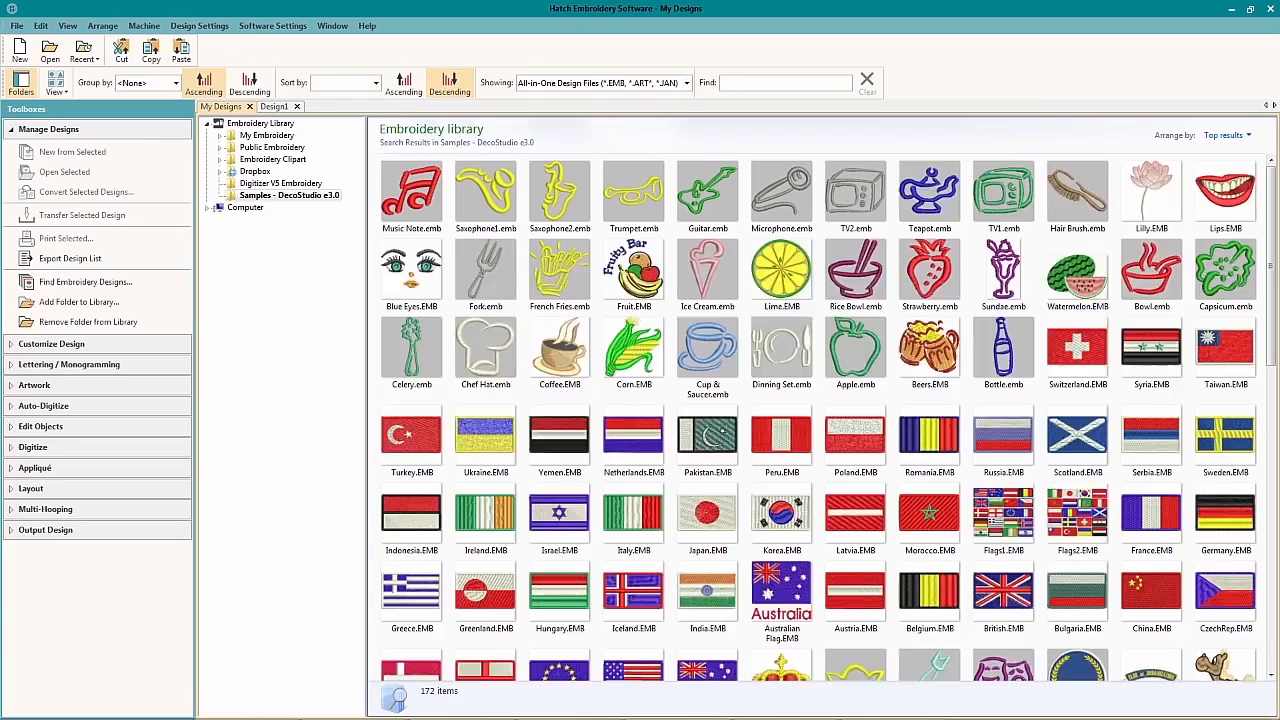
pyautogui.click(283, 183)
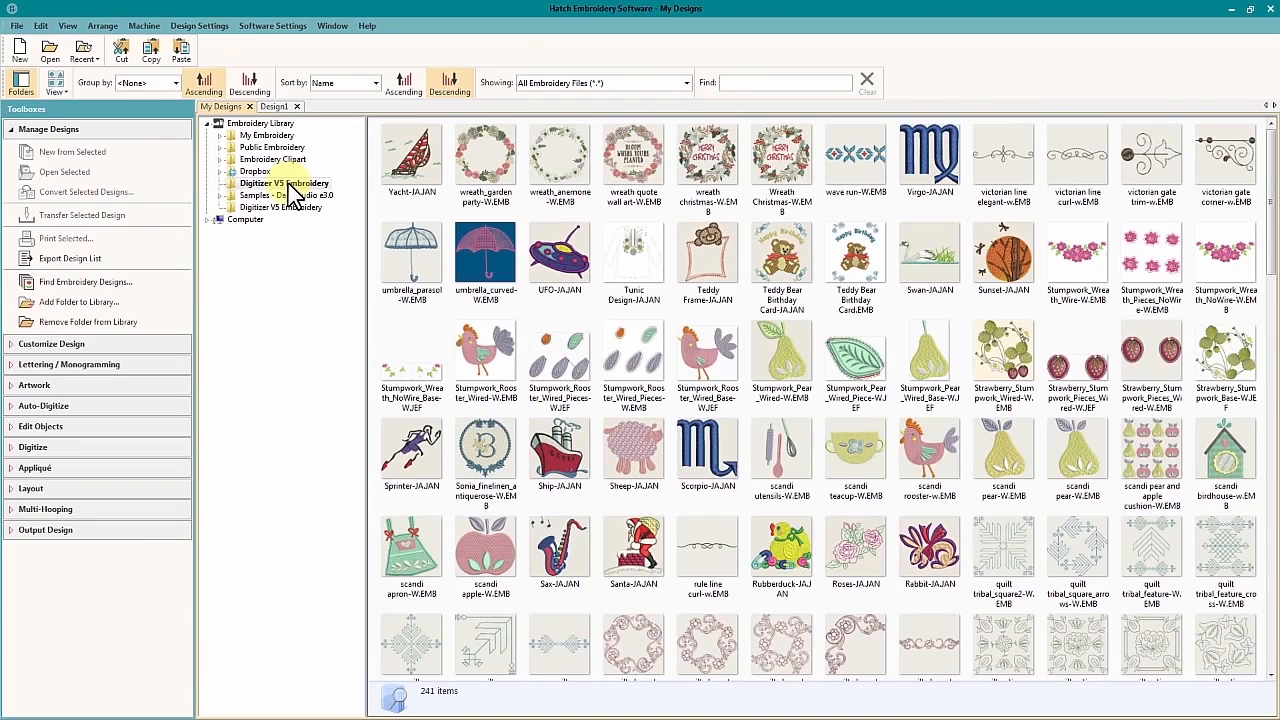
# Filter to Janome/Elna All-in-One Designs (*.JAN) and group them by folder
pyautogui.click(677, 83)
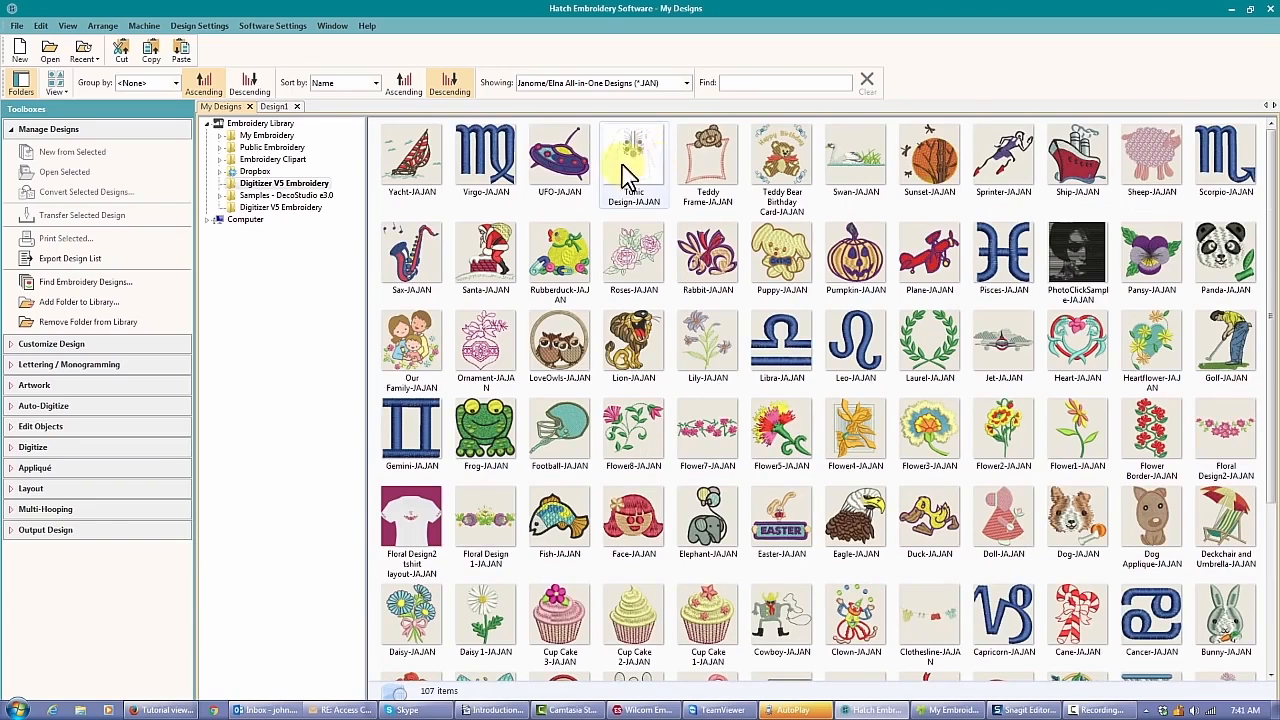
pyautogui.click(170, 86)
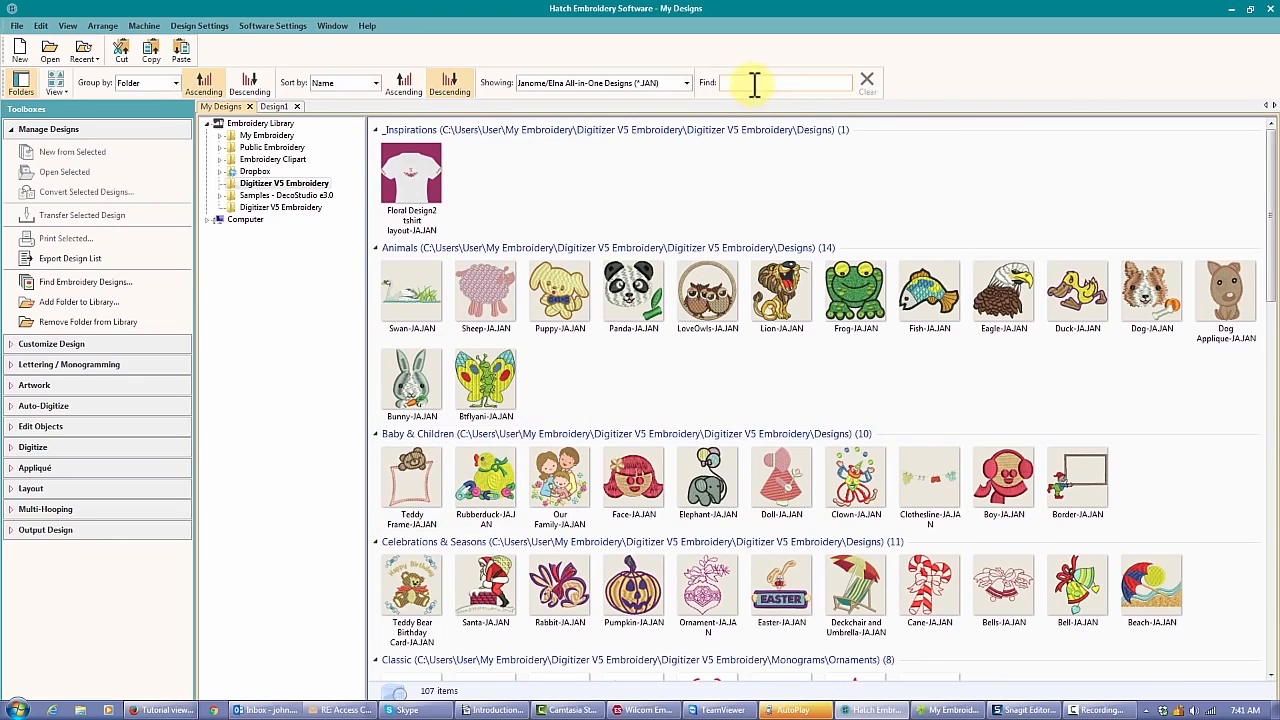
# Search names for 'frog', clear it, then search 'eagle' to find Eagle-JAJAN
pyautogui.write('frog')
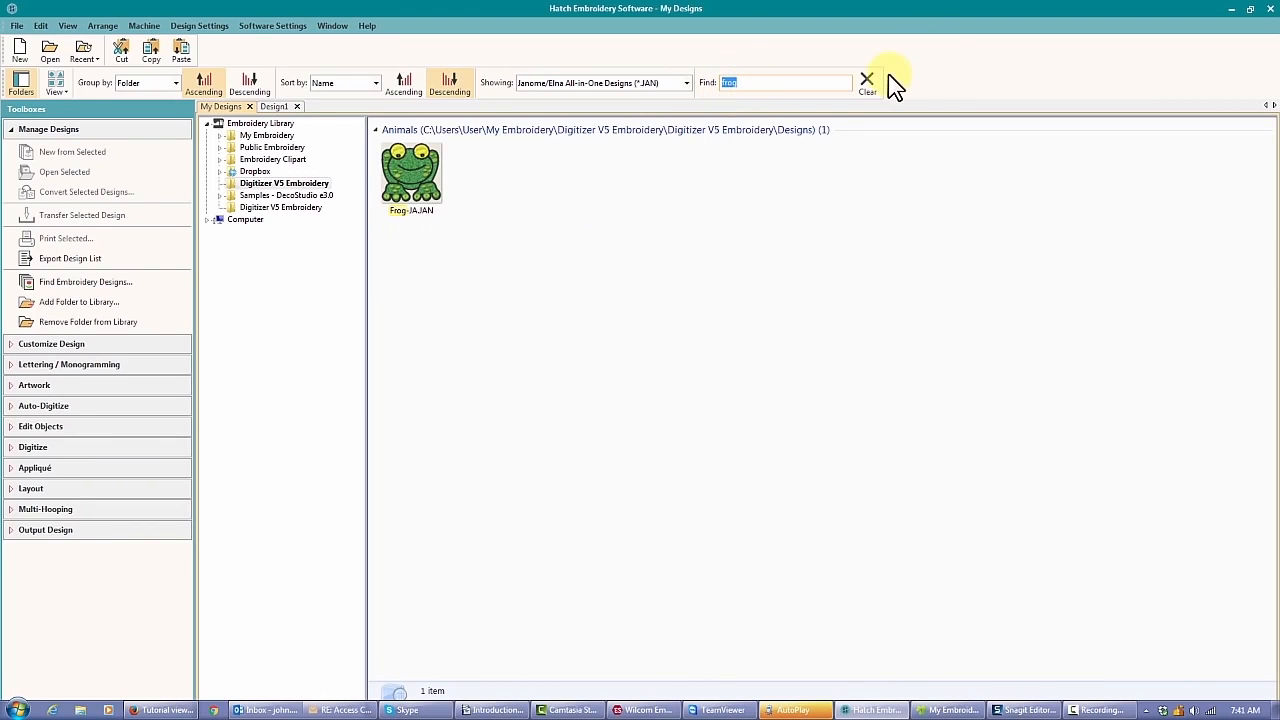
pyautogui.click(867, 78)
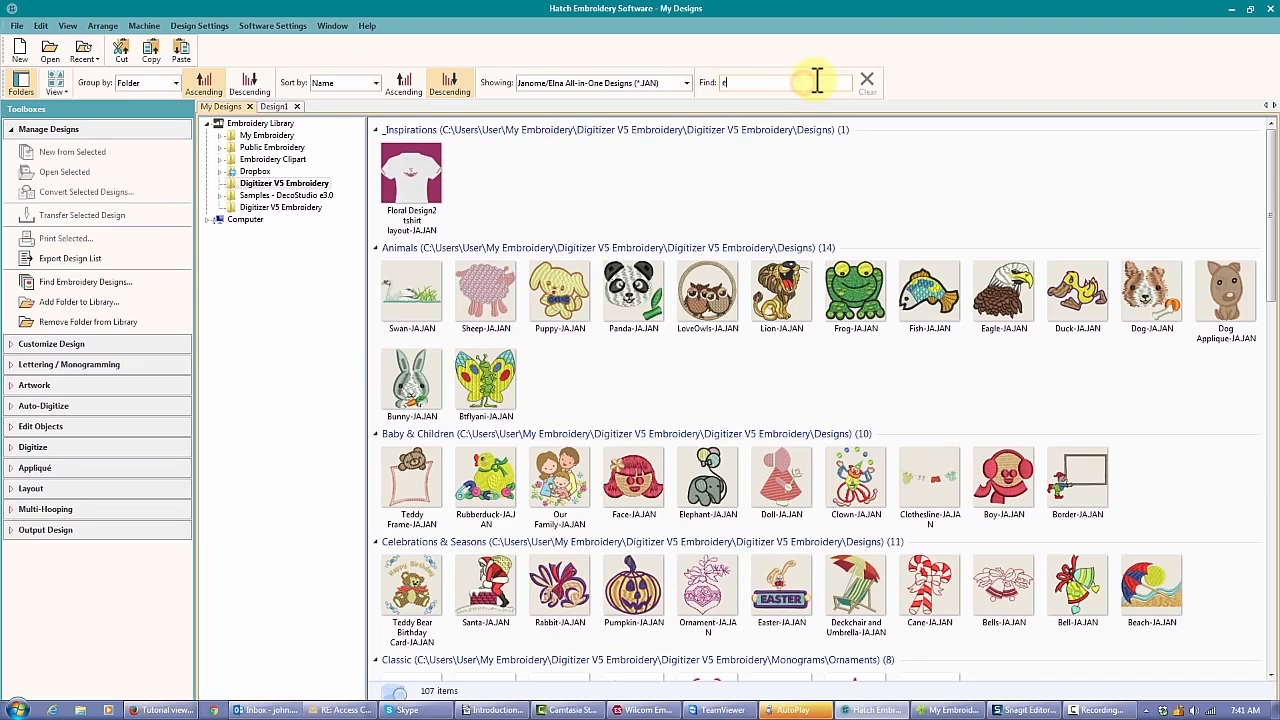
pyautogui.write('eagle')
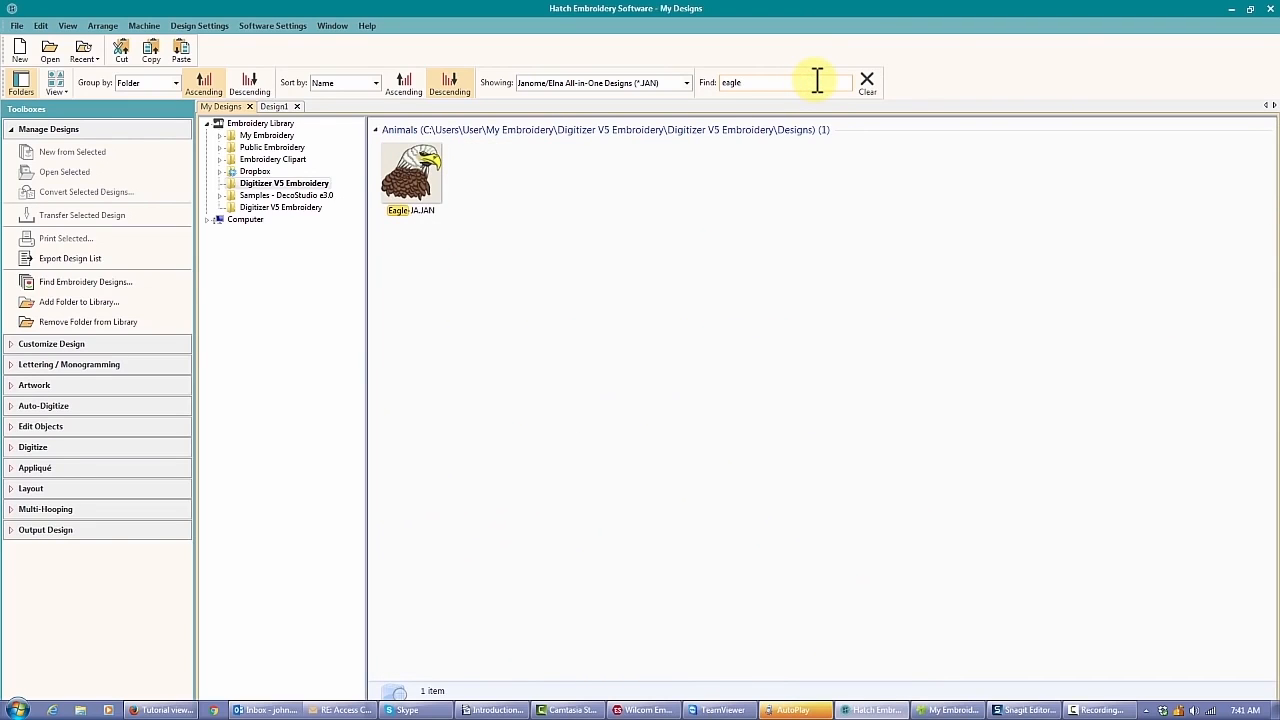